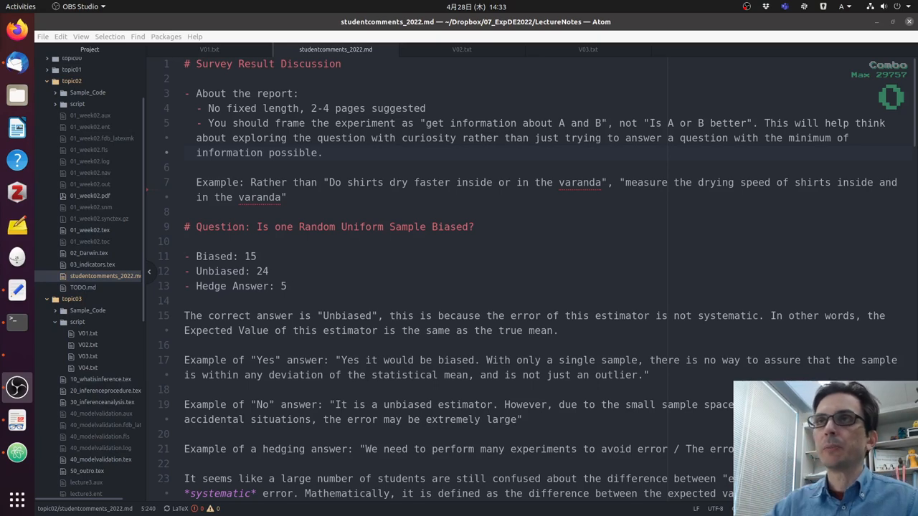
Step: Scroll to the 'Is one Random Uniform Sample Biased?' question and its example answers
{"action": "scroll", "scroll_direction": "down", "scroll_amount": 3}
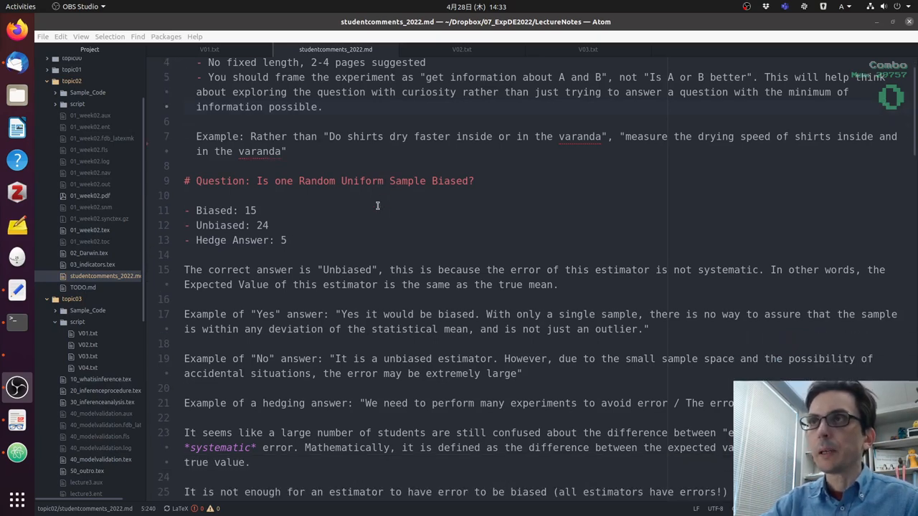
{"action": "scroll", "scroll_direction": "down", "scroll_amount": 3}
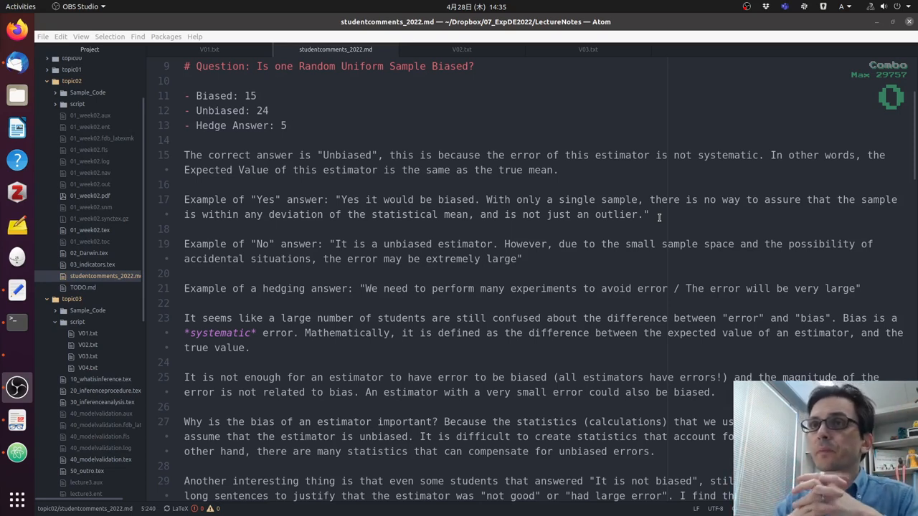
{"action": "mouse_move", "coordinate": [373, 243]}
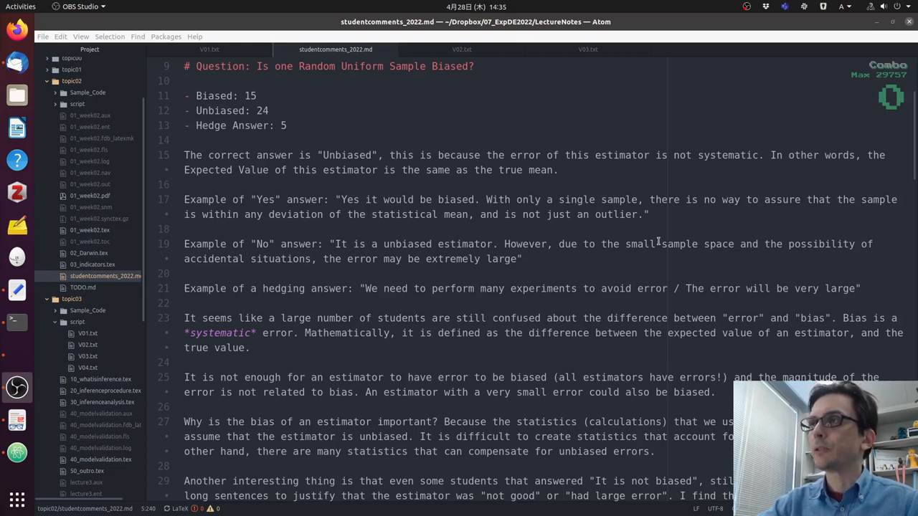
{"action": "mouse_move", "coordinate": [236, 258]}
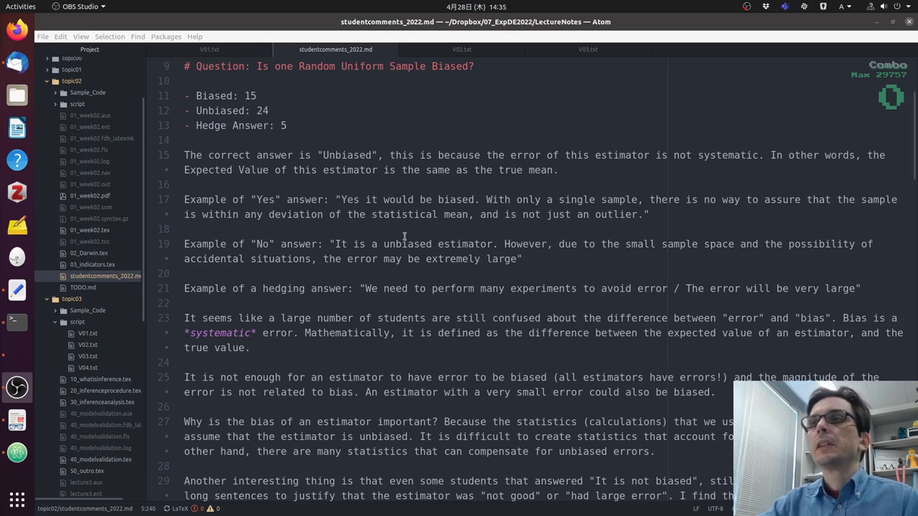
{"action": "left_click", "coordinate": [318, 289]}
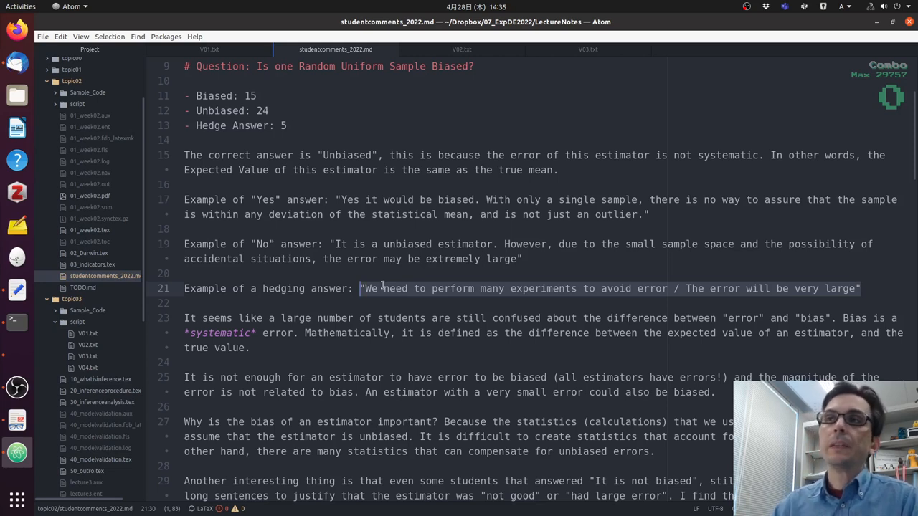
{"action": "left_click", "coordinate": [350, 307]}
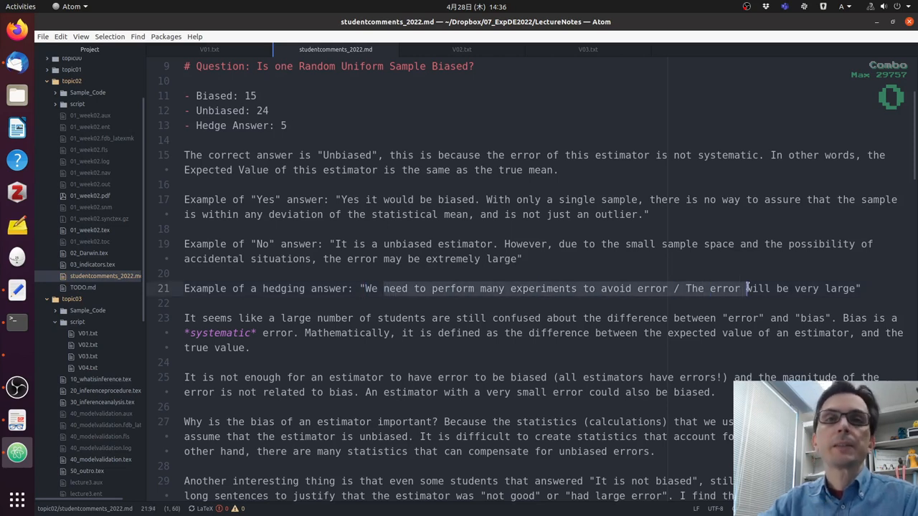
{"action": "mouse_move", "coordinate": [515, 275]}
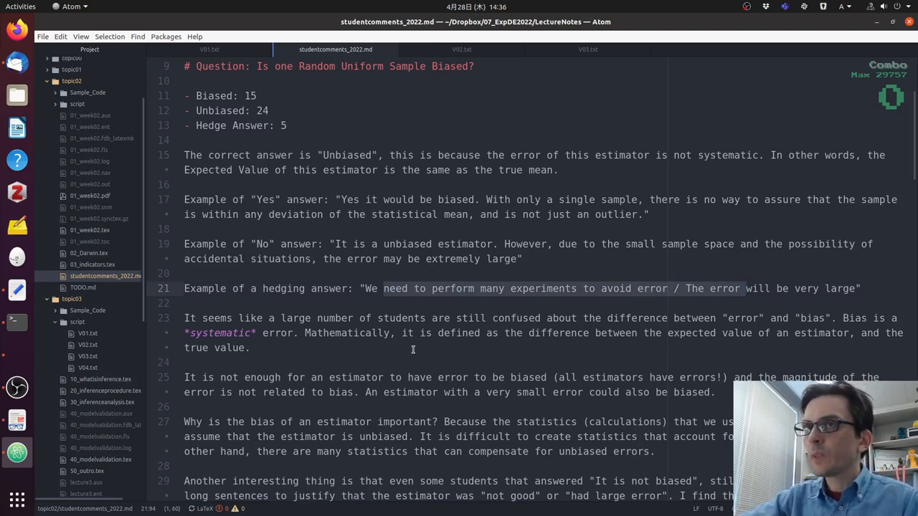
Step: Scroll to the 'Advantages of Confidence Interval in an experiment' question and its answer
{"action": "scroll", "scroll_direction": "down", "scroll_amount": 3}
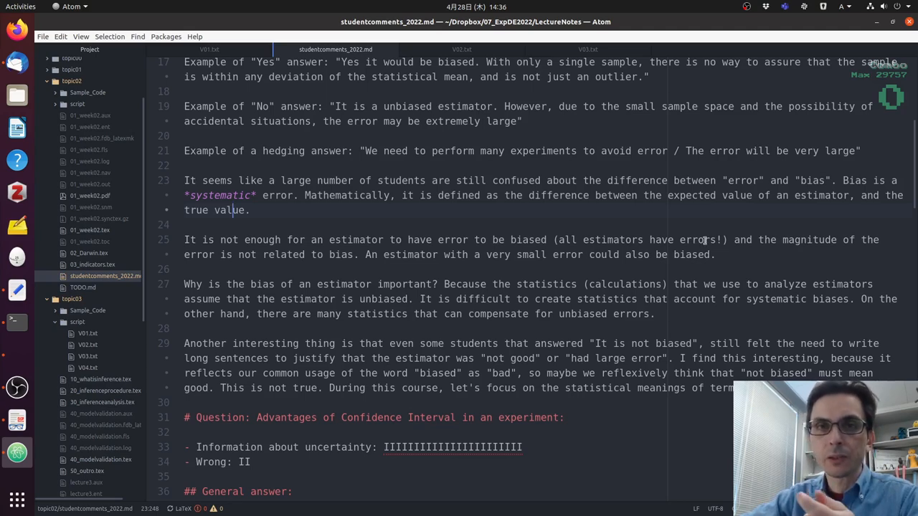
{"action": "mouse_move", "coordinate": [706, 235]}
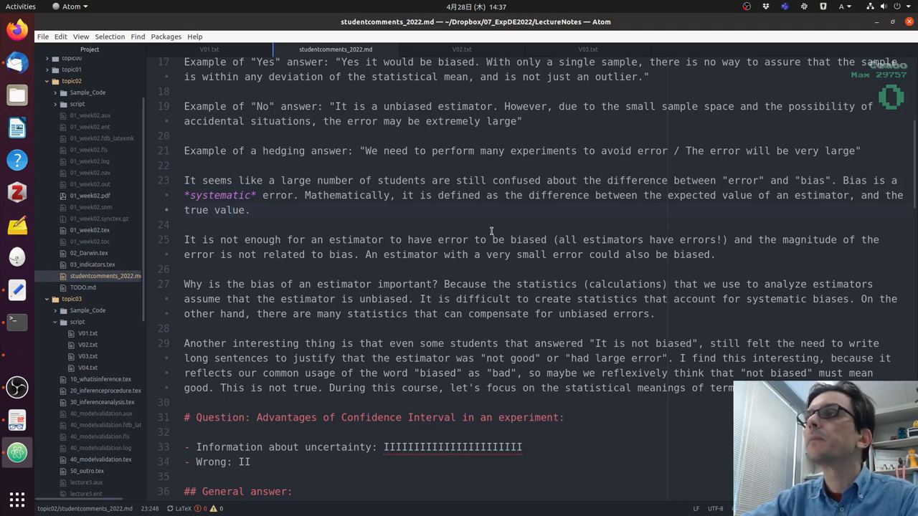
{"action": "scroll", "scroll_direction": "down", "scroll_amount": 3}
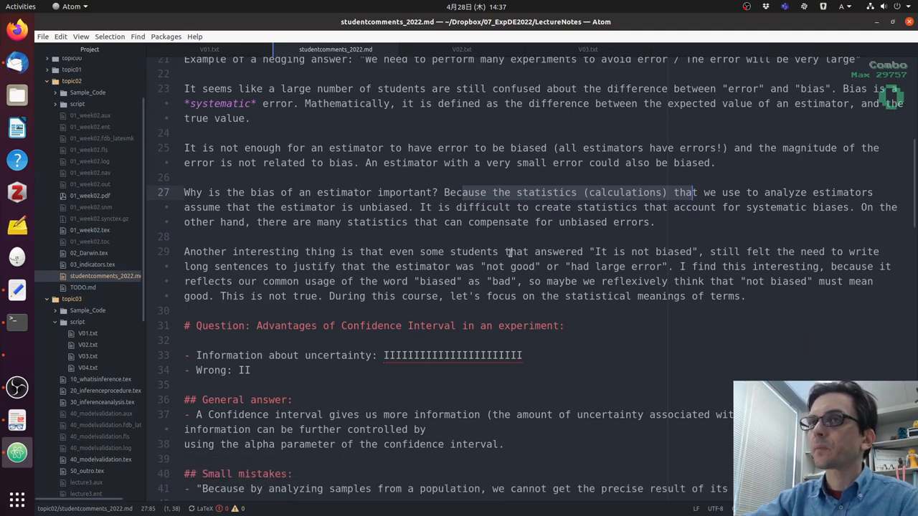
Step: Scroll to the General answer and Small mistakes subsections on confidence intervals
{"action": "scroll", "scroll_direction": "down", "scroll_amount": 3}
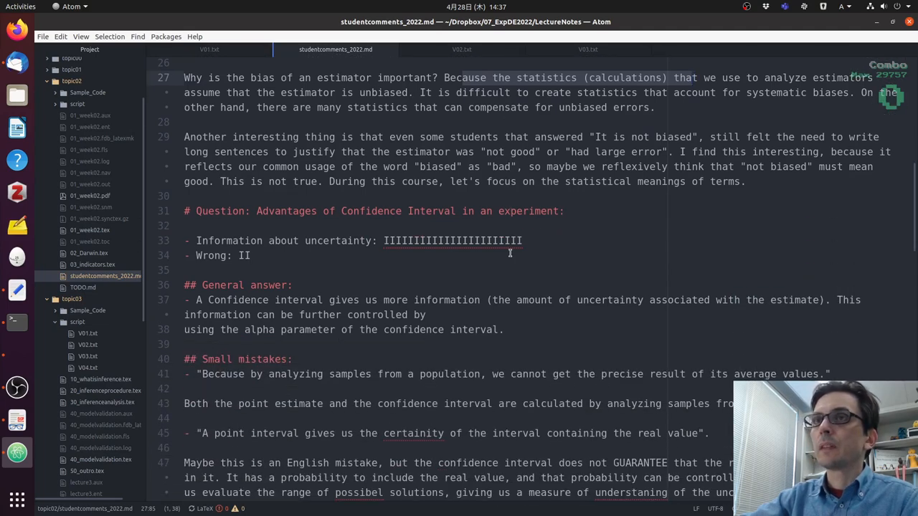
{"action": "scroll", "scroll_direction": "down", "scroll_amount": 3}
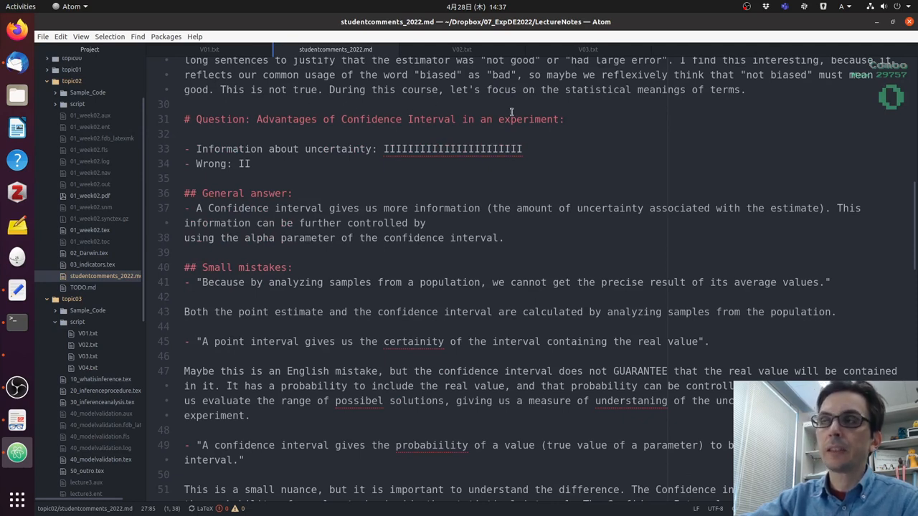
{"action": "mouse_move", "coordinate": [439, 148]}
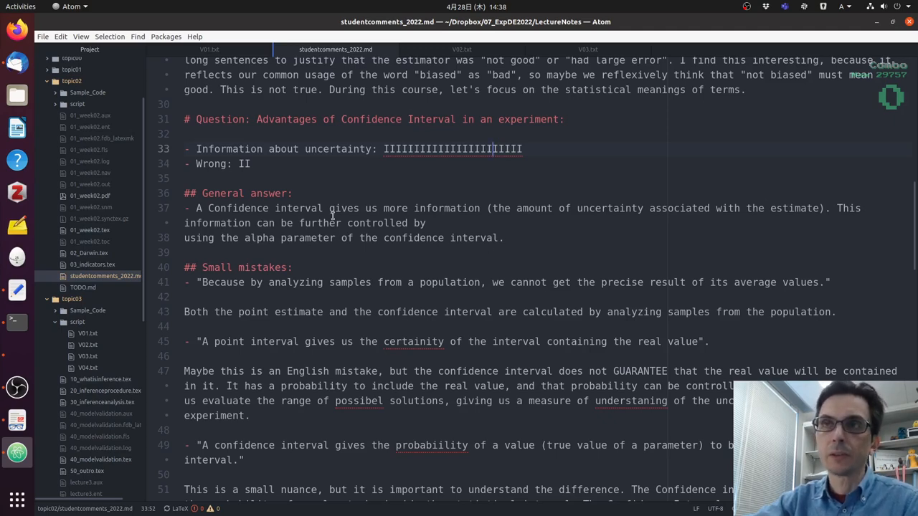
Step: Scroll past the confidence interval mistake explanations to the 'Streams or Youtube?' question
{"action": "scroll", "scroll_direction": "down", "scroll_amount": 3}
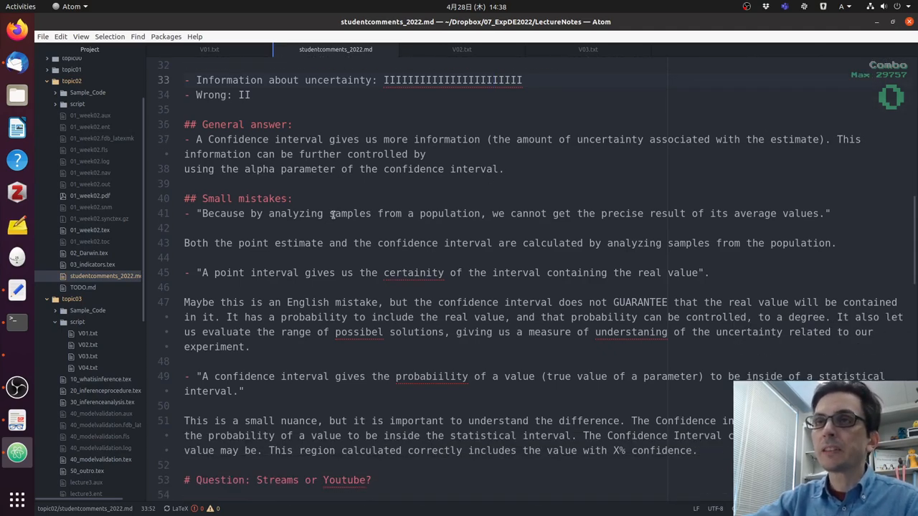
{"action": "left_click", "coordinate": [221, 212]}
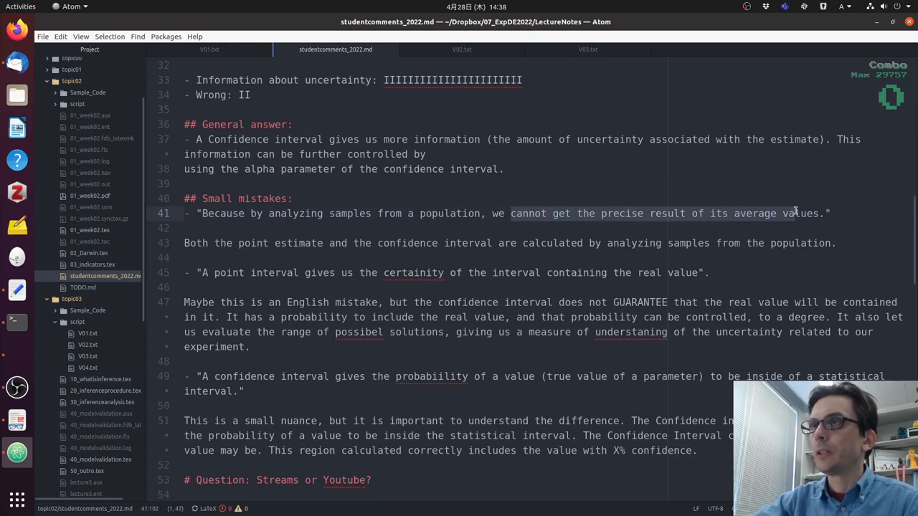
{"action": "mouse_move", "coordinate": [571, 165]}
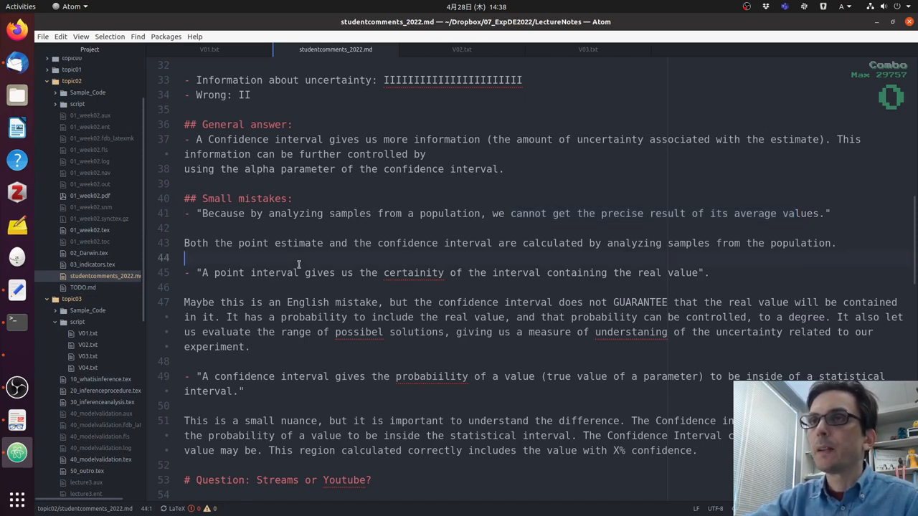
{"action": "scroll", "scroll_direction": "down", "scroll_amount": 3}
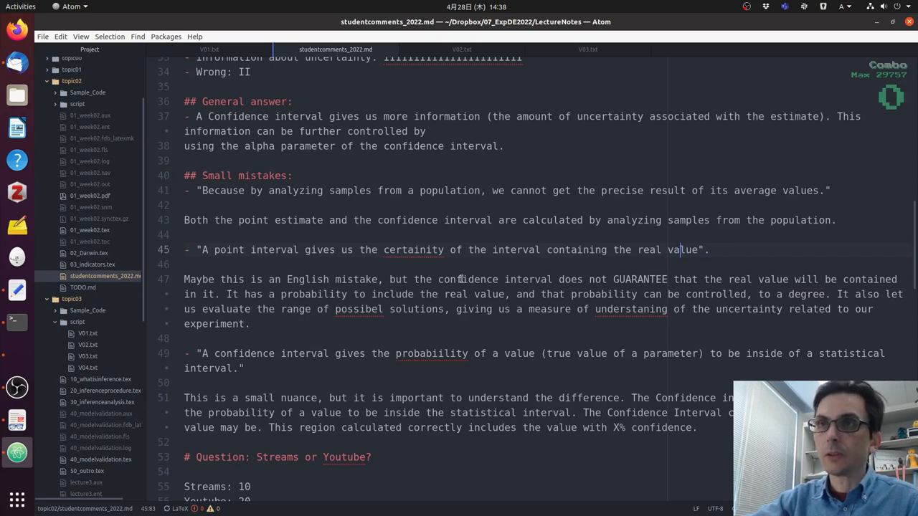
{"action": "scroll", "scroll_direction": "down", "scroll_amount": 3}
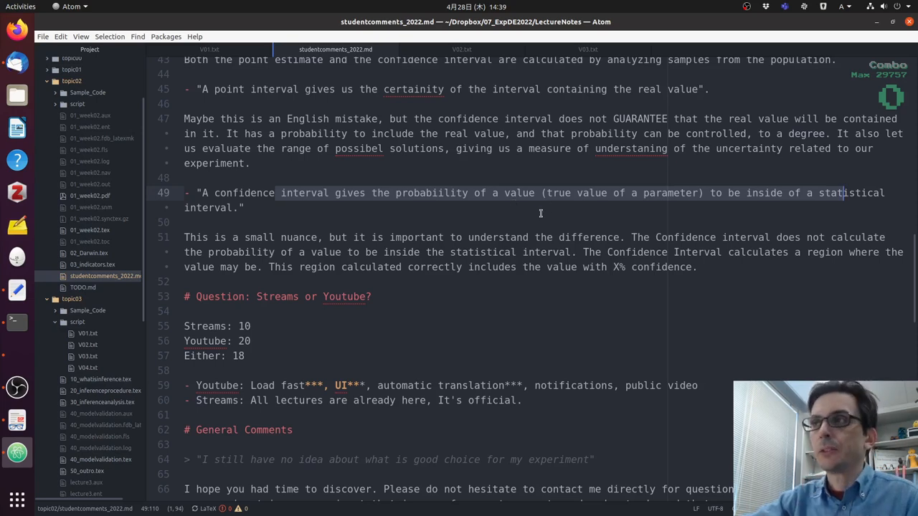
{"action": "mouse_move", "coordinate": [453, 244]}
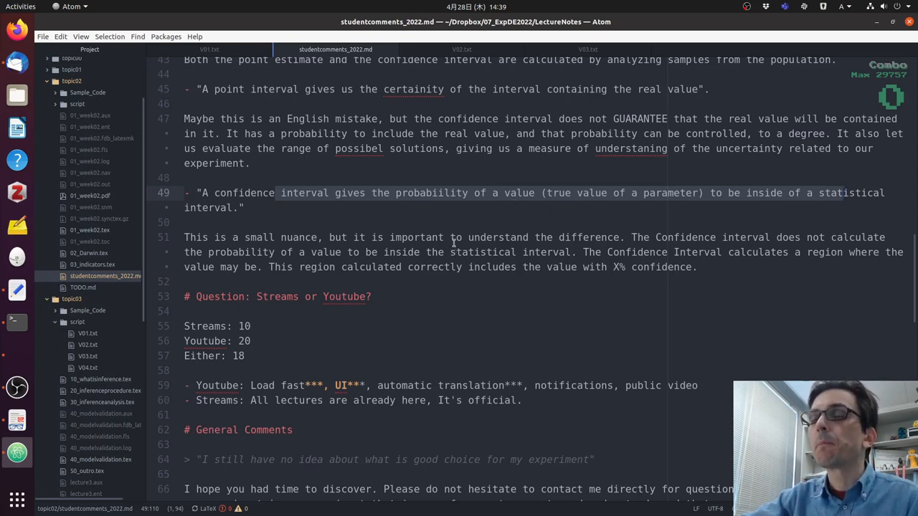
{"action": "scroll", "scroll_direction": "down", "scroll_amount": 3}
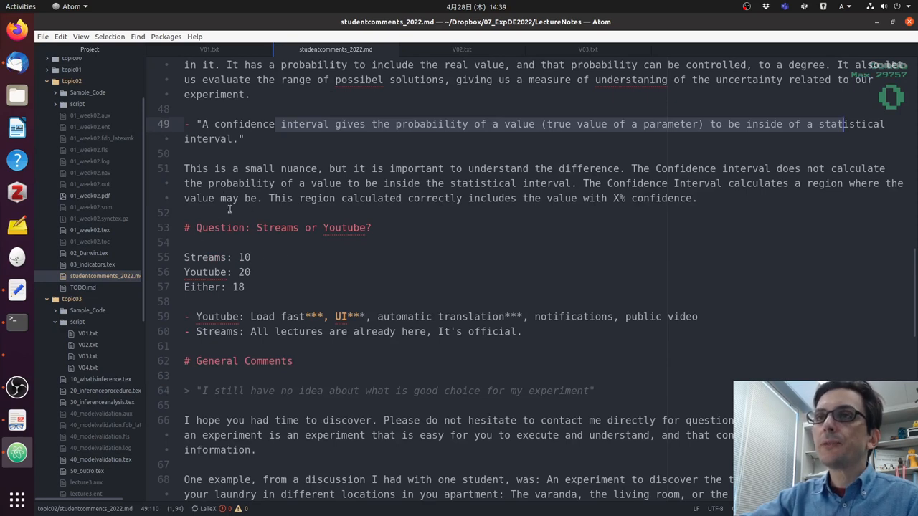
{"action": "mouse_move", "coordinate": [354, 227]}
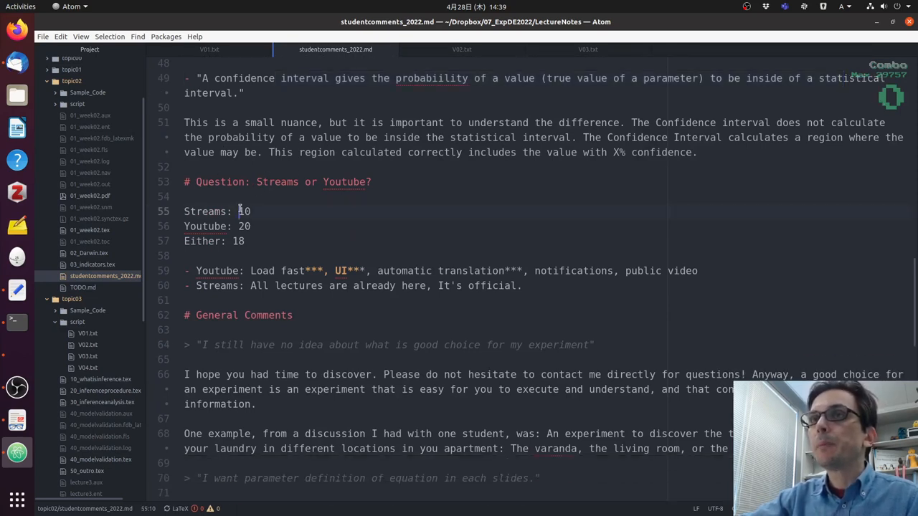
{"action": "left_click", "coordinate": [253, 226]}
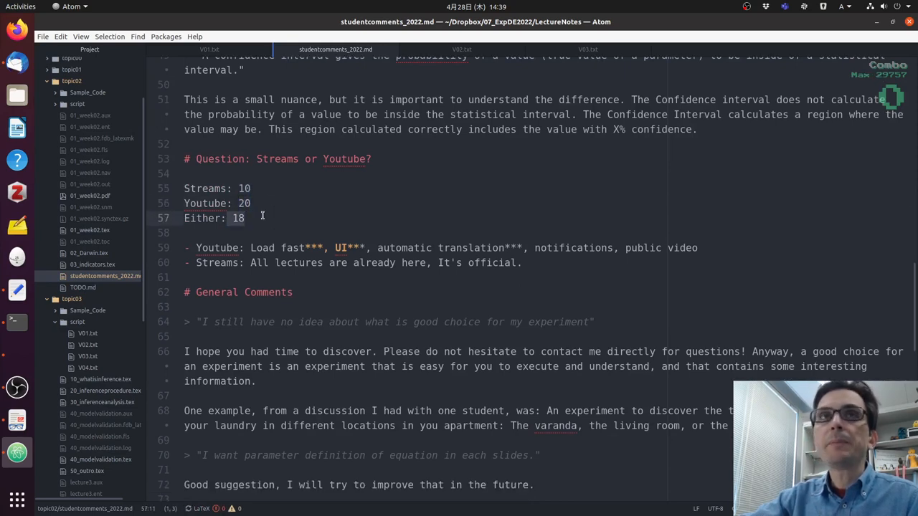
{"action": "scroll", "scroll_direction": "down", "scroll_amount": 3}
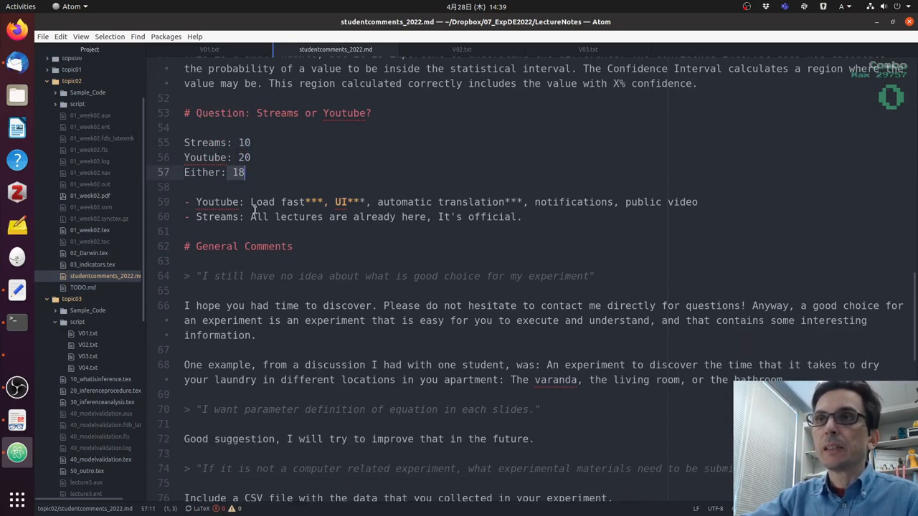
{"action": "left_click", "coordinate": [275, 201]}
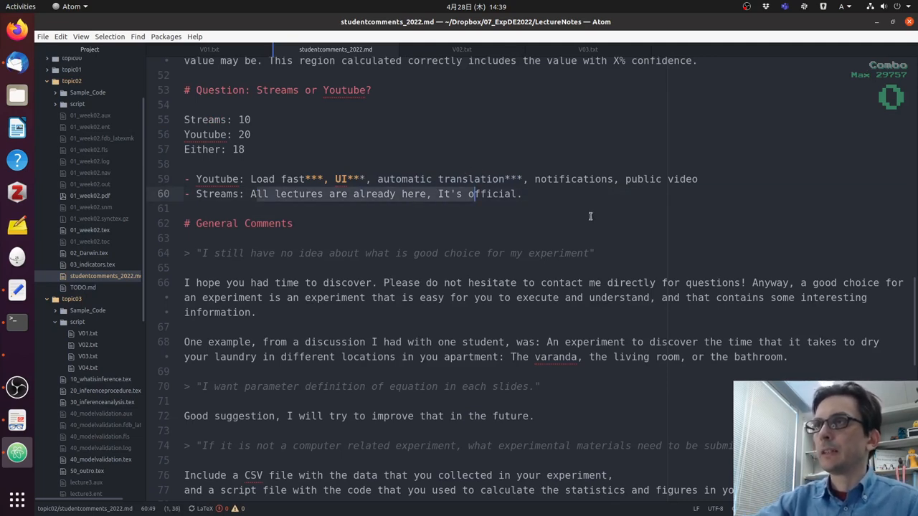
{"action": "mouse_move", "coordinate": [442, 280]}
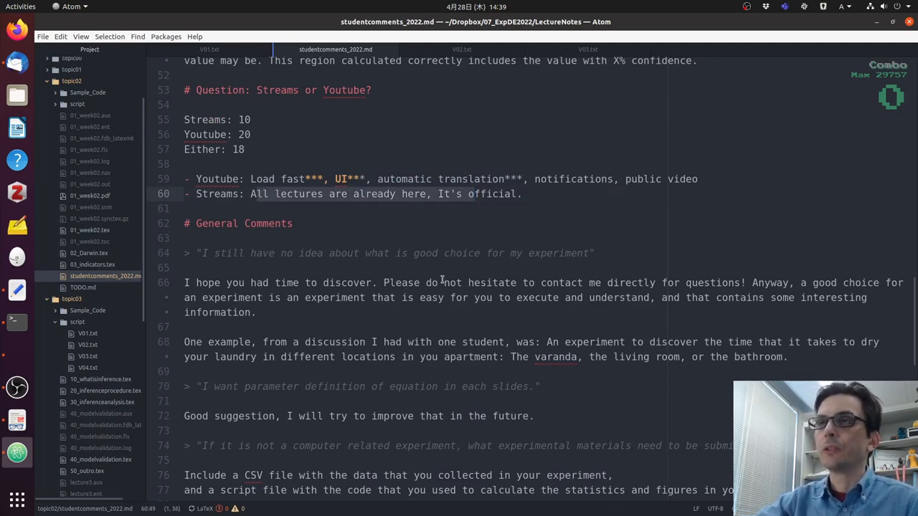
{"action": "scroll", "scroll_direction": "down", "scroll_amount": 3}
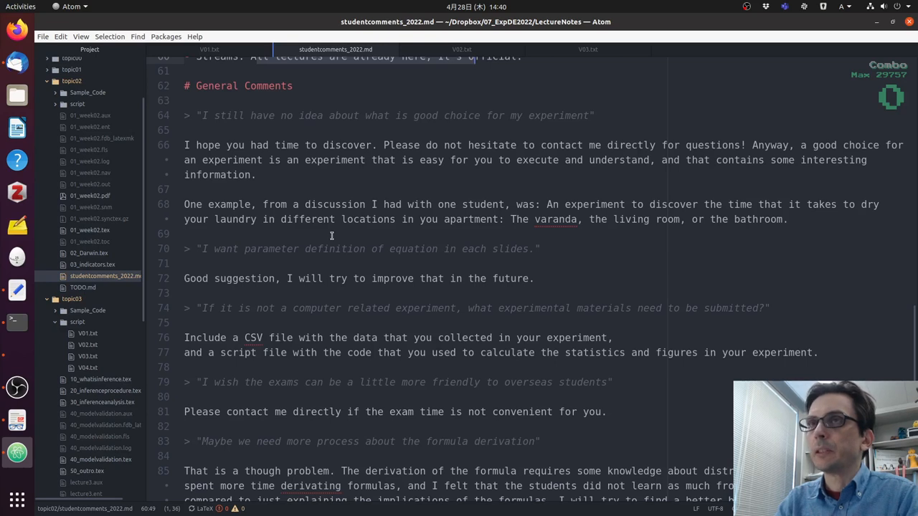
{"action": "mouse_move", "coordinate": [841, 155]}
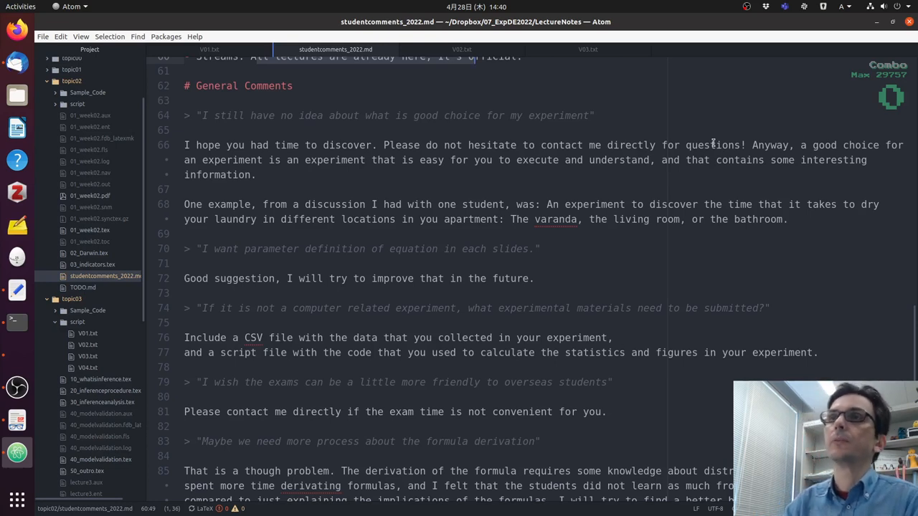
{"action": "mouse_move", "coordinate": [621, 126]}
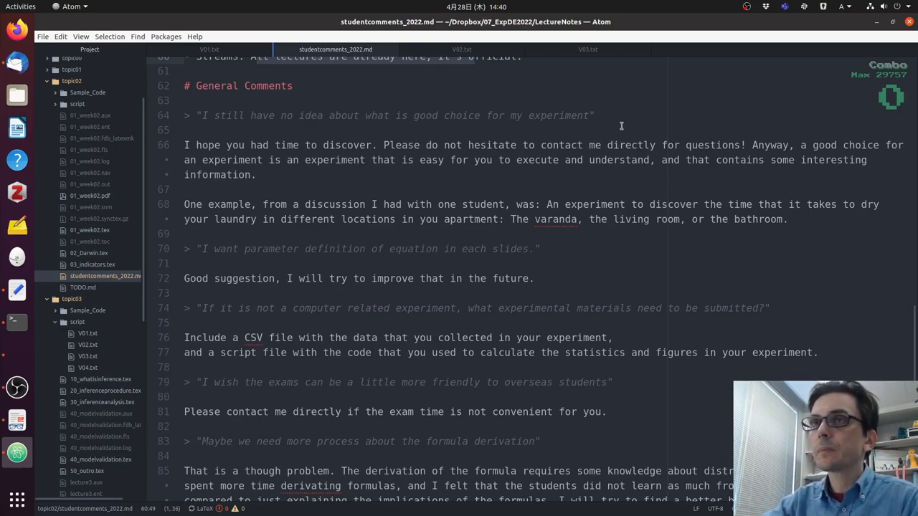
{"action": "scroll", "scroll_direction": "down", "scroll_amount": 3}
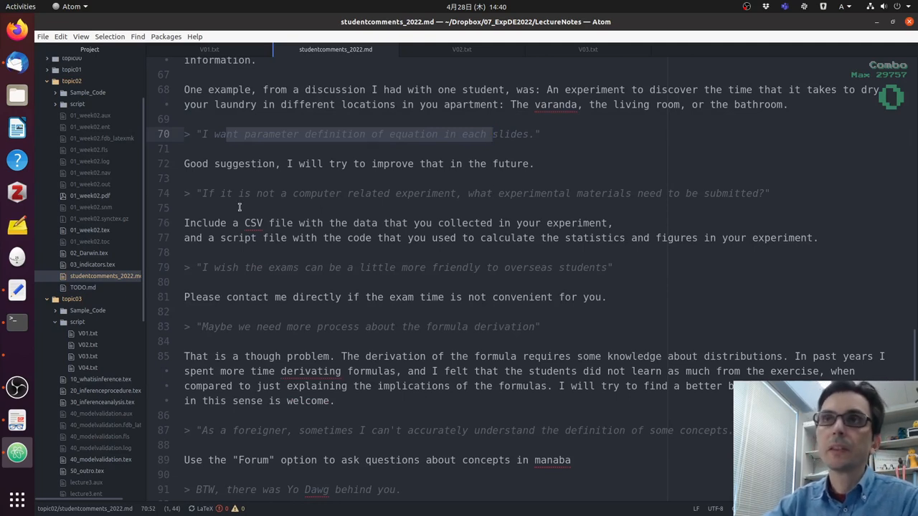
{"action": "scroll", "scroll_direction": "down", "scroll_amount": 3}
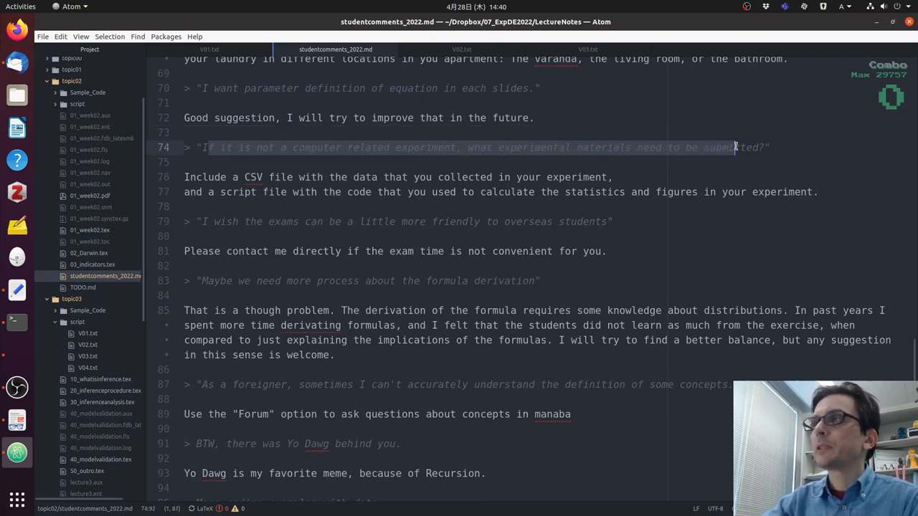
{"action": "mouse_move", "coordinate": [743, 135]}
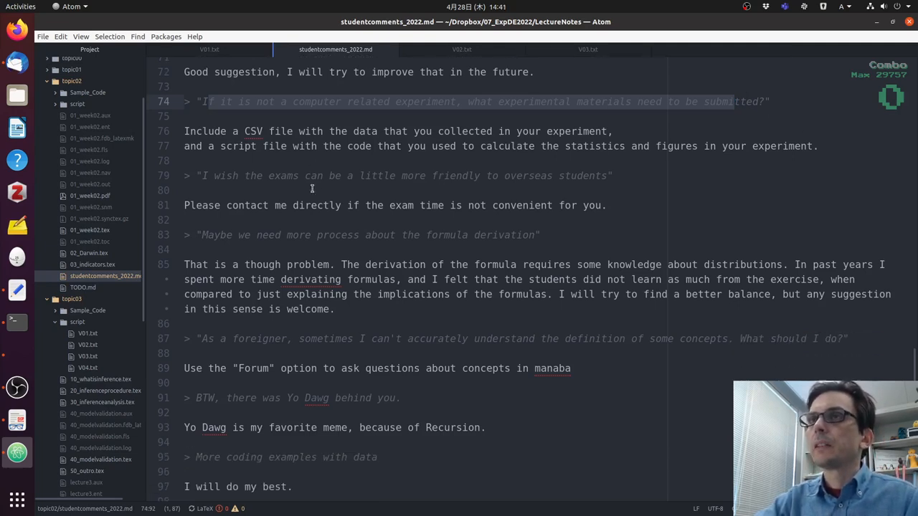
{"action": "left_click", "coordinate": [294, 175]}
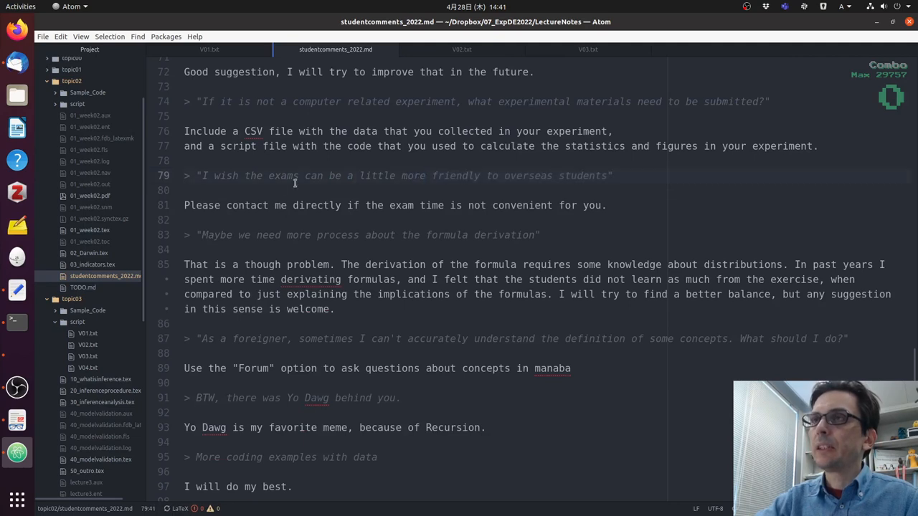
{"action": "left_click", "coordinate": [194, 161]}
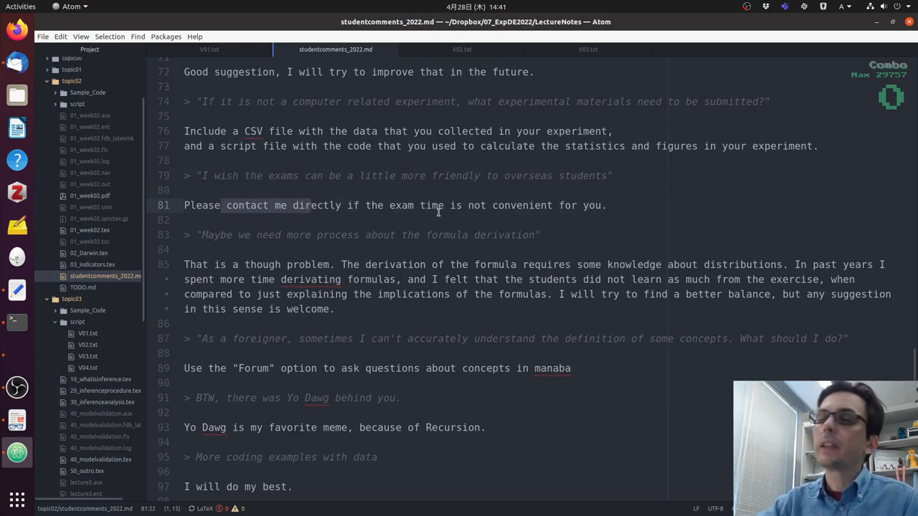
{"action": "scroll", "scroll_direction": "down", "scroll_amount": 3}
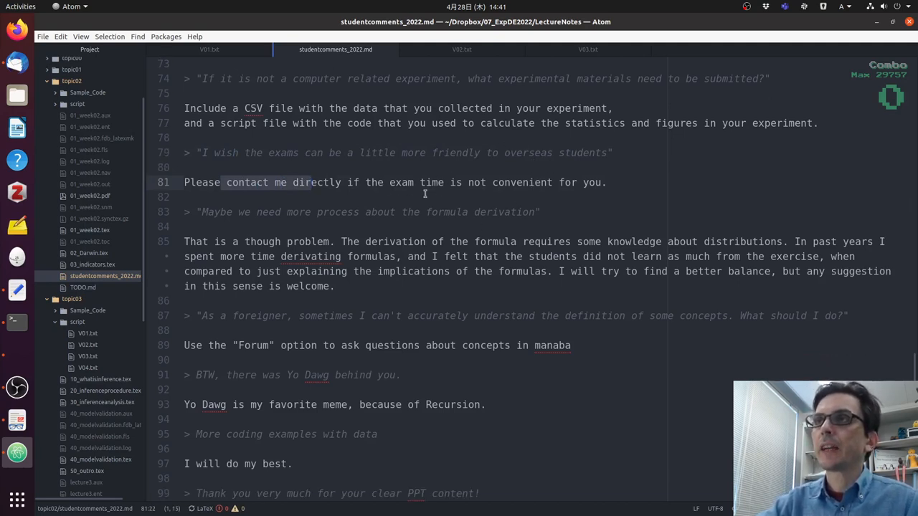
{"action": "scroll", "scroll_direction": "down", "scroll_amount": 3}
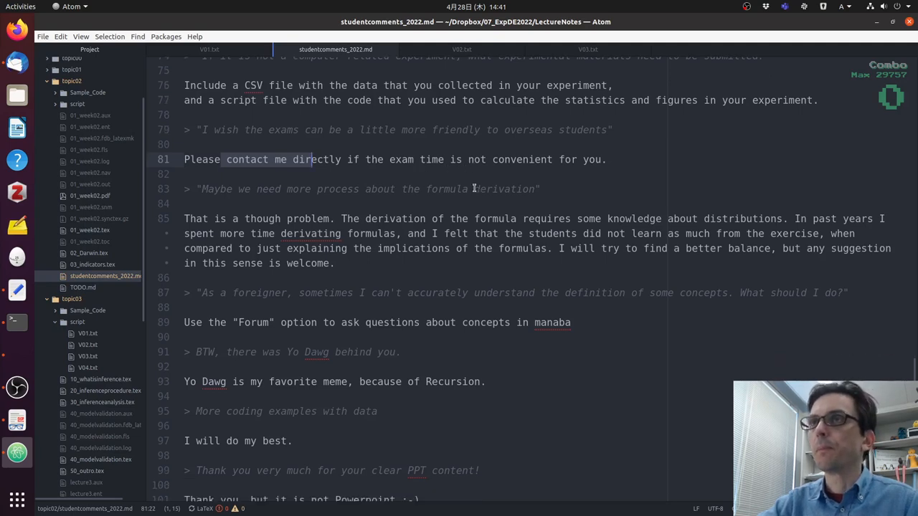
{"action": "scroll", "scroll_direction": "down", "scroll_amount": 3}
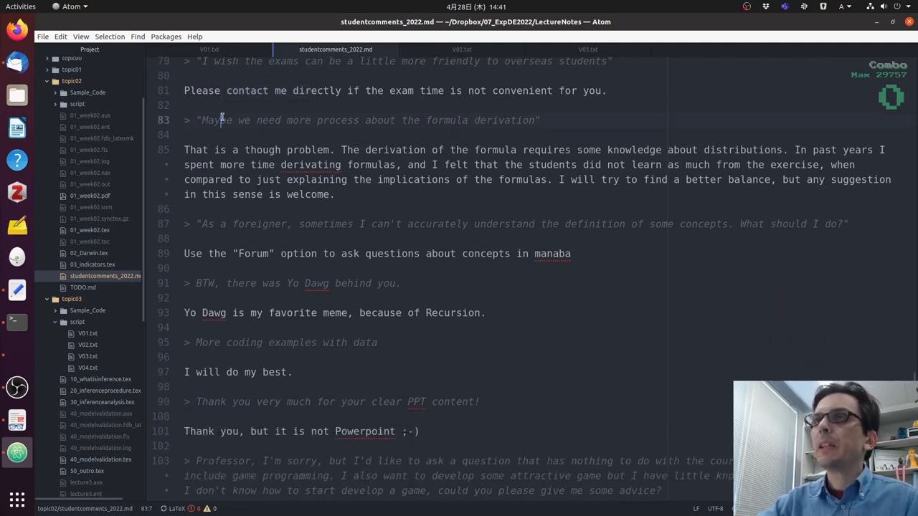
{"action": "left_click", "coordinate": [505, 121]}
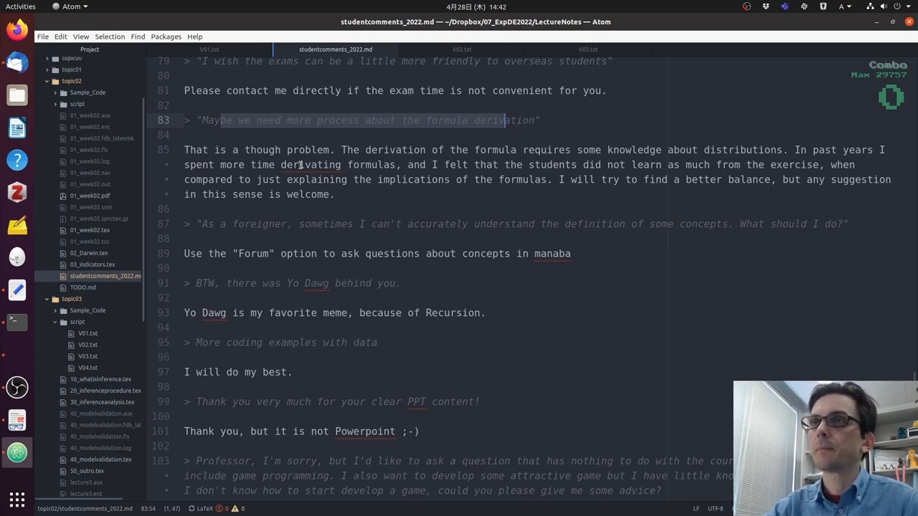
{"action": "scroll", "scroll_direction": "down", "scroll_amount": 3}
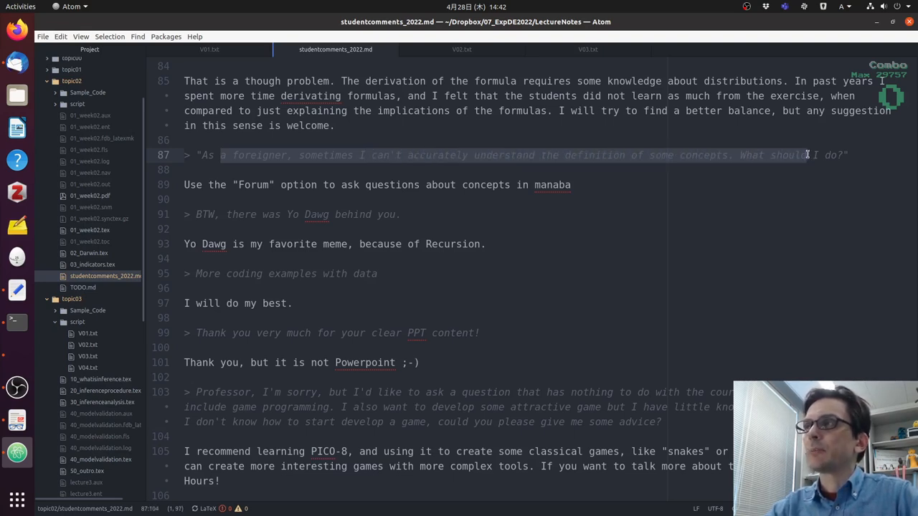
{"action": "left_click", "coordinate": [311, 184]}
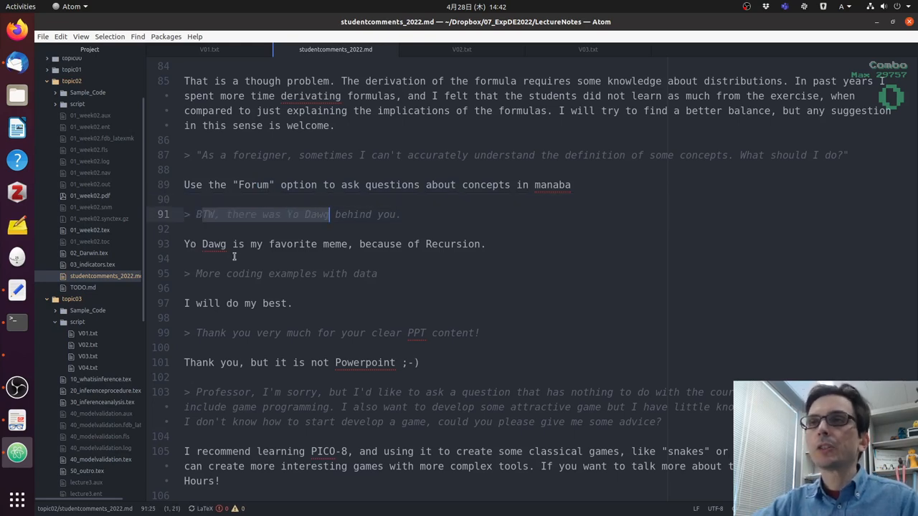
{"action": "scroll", "scroll_direction": "down", "scroll_amount": 3}
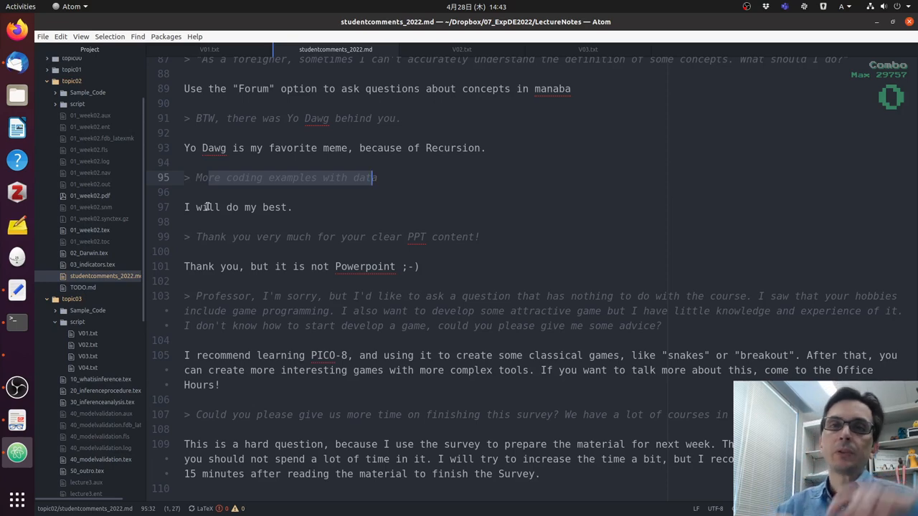
{"action": "left_click", "coordinate": [233, 237]}
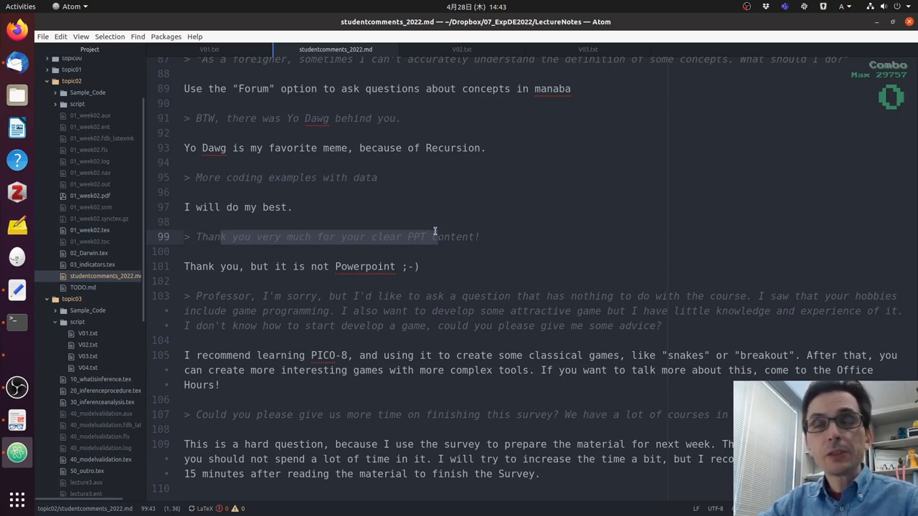
{"action": "mouse_move", "coordinate": [508, 195]}
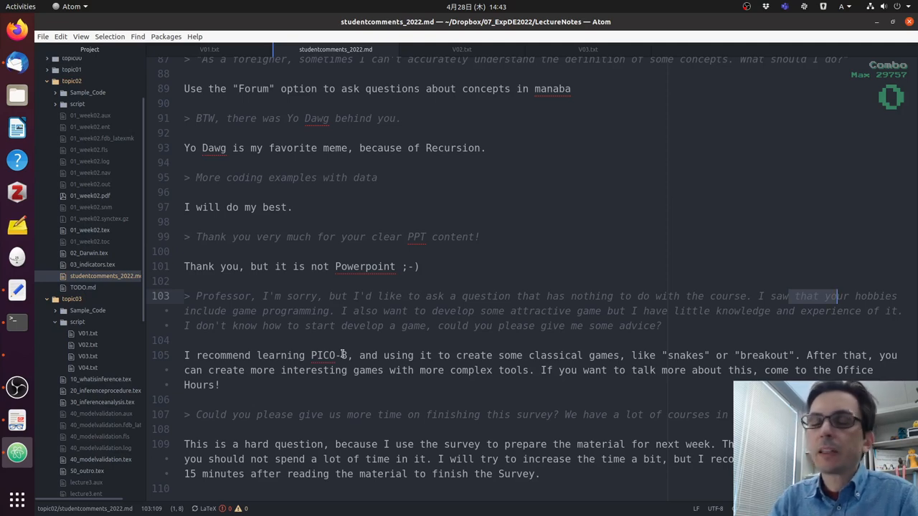
{"action": "mouse_move", "coordinate": [776, 364]}
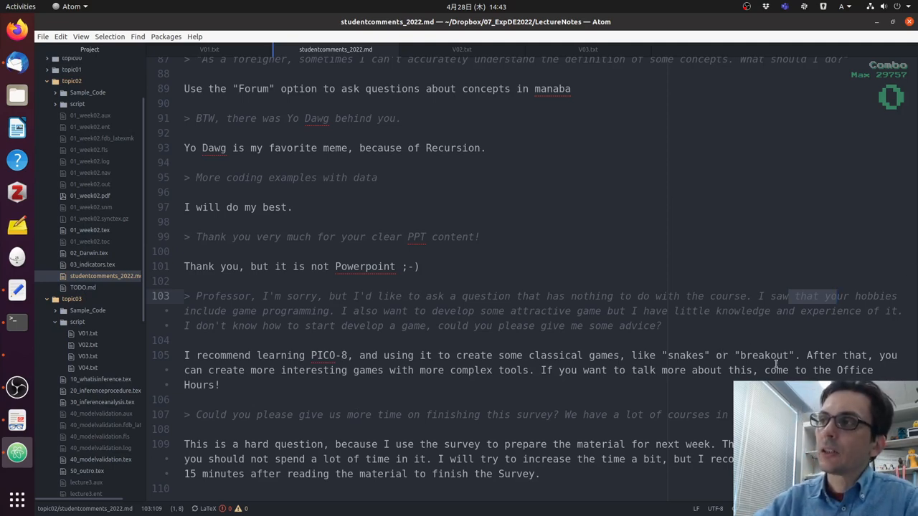